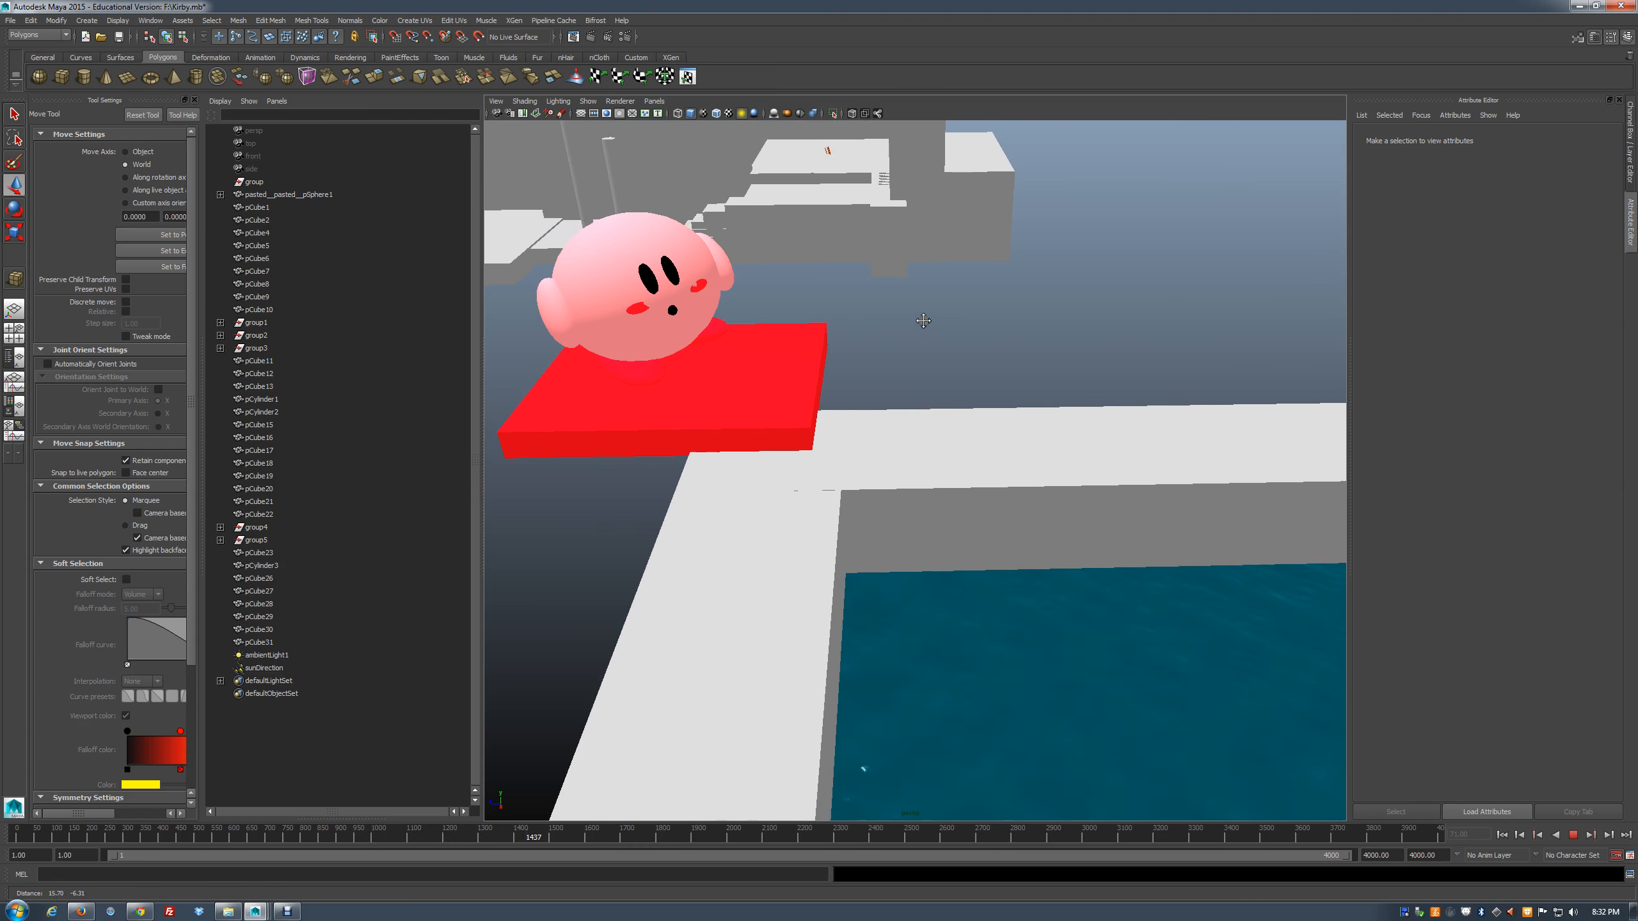
Run the Kirby animation until Kirby is airborne above the water-filled pool
{"action": "left_click_drag", "start_coordinate": [923, 321], "coordinate": [868, 304]}
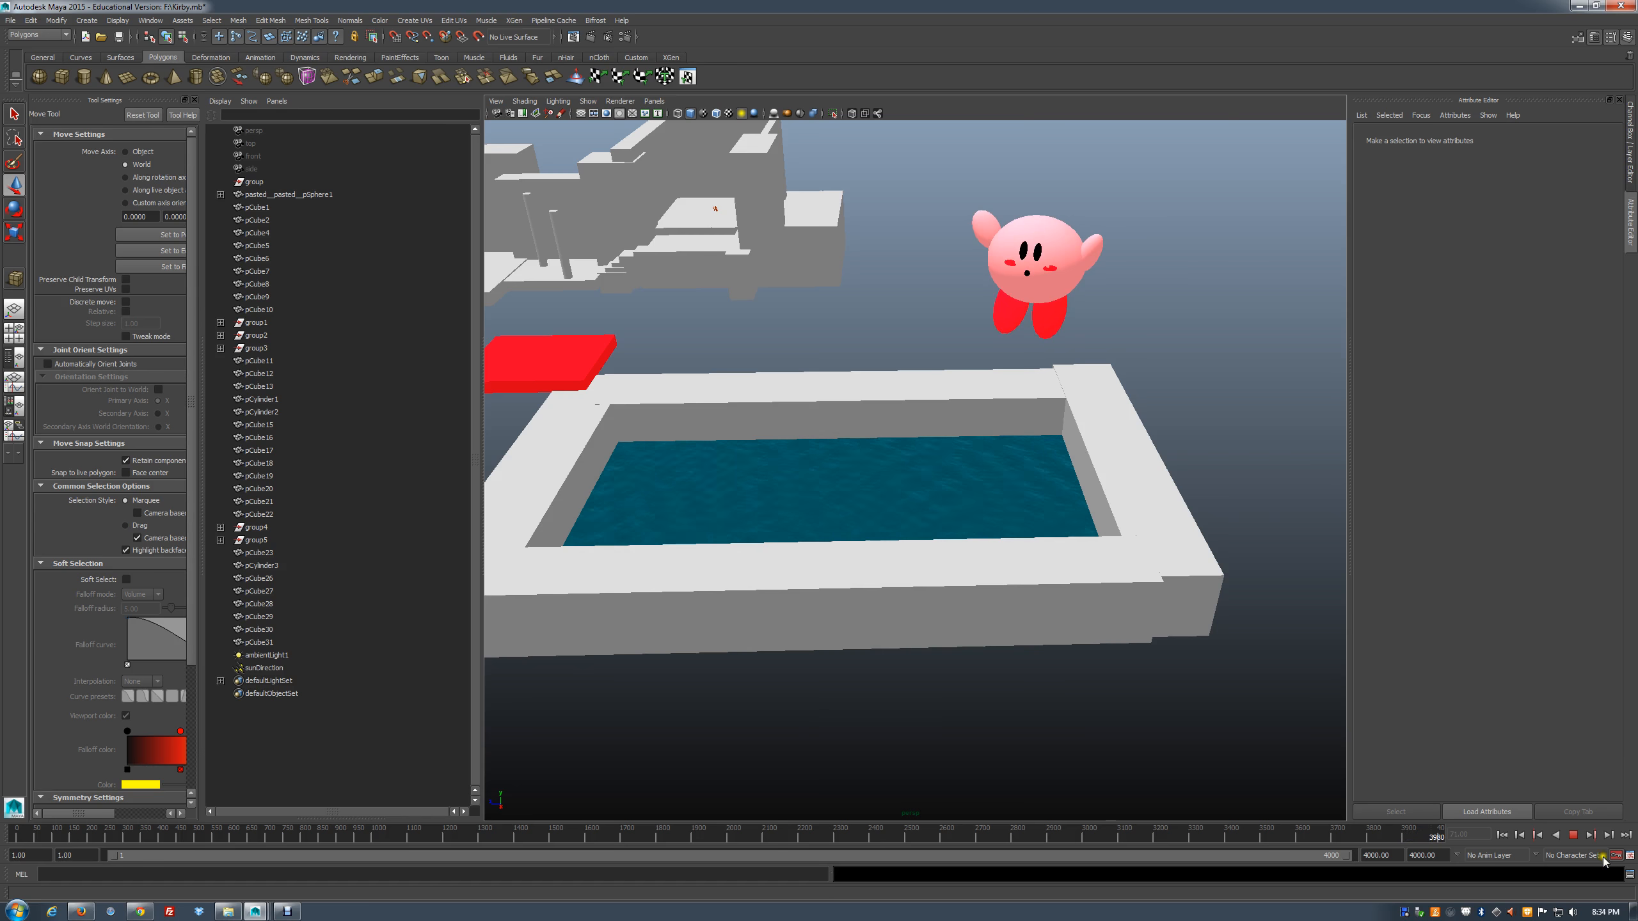
Stop playback once Kirby has flown up out of the blue pool
{"action": "left_click", "coordinate": [1575, 835]}
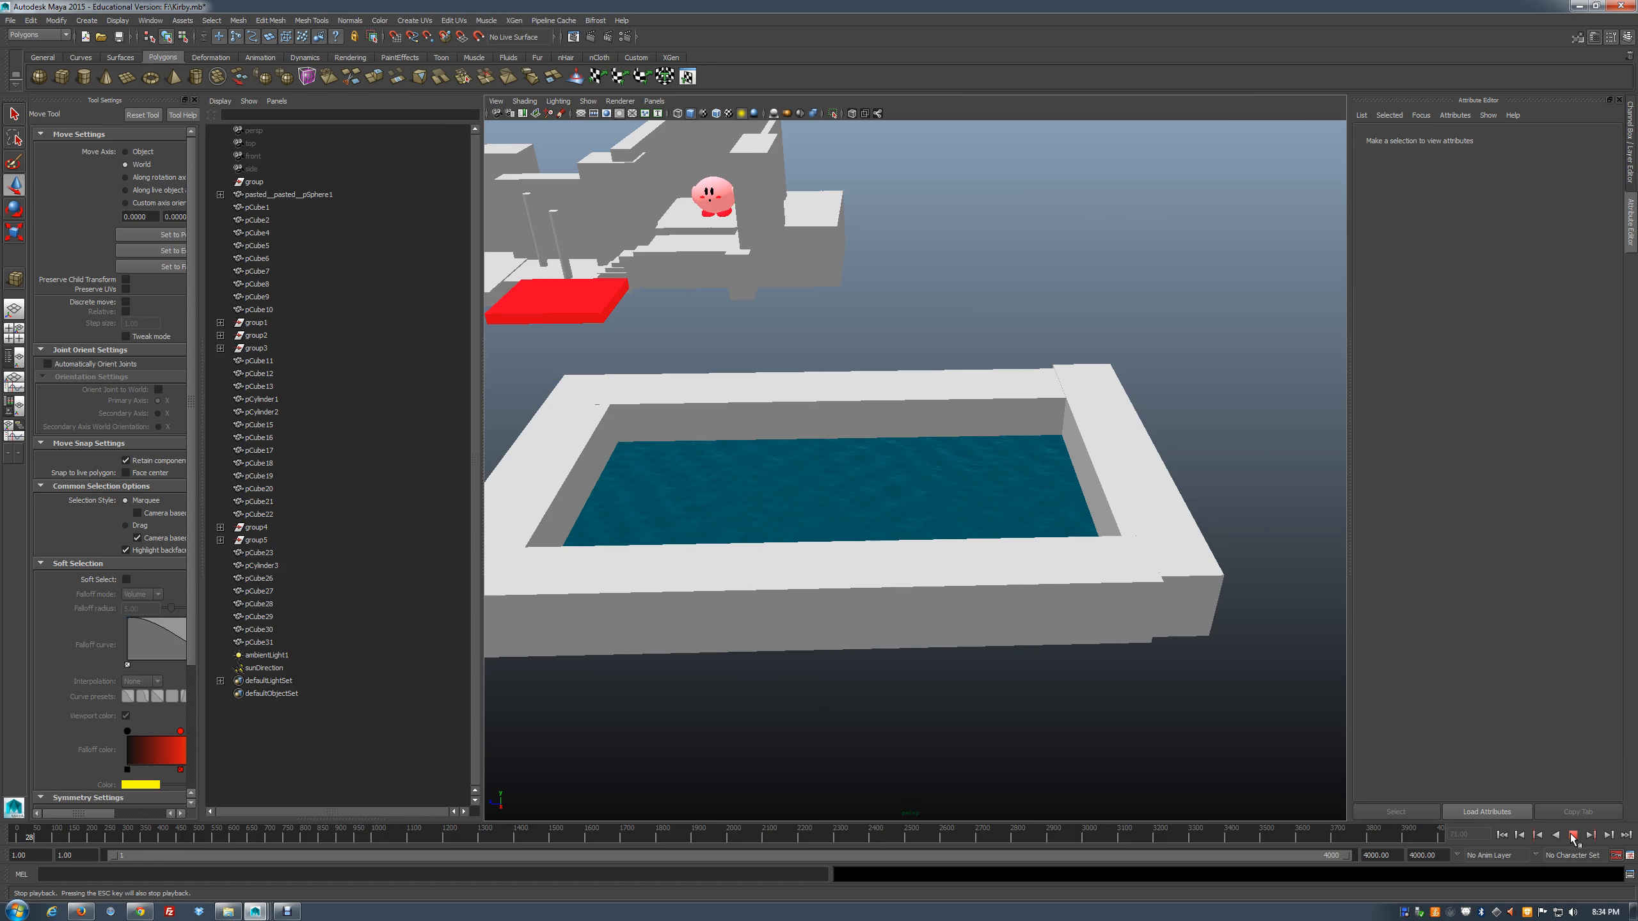